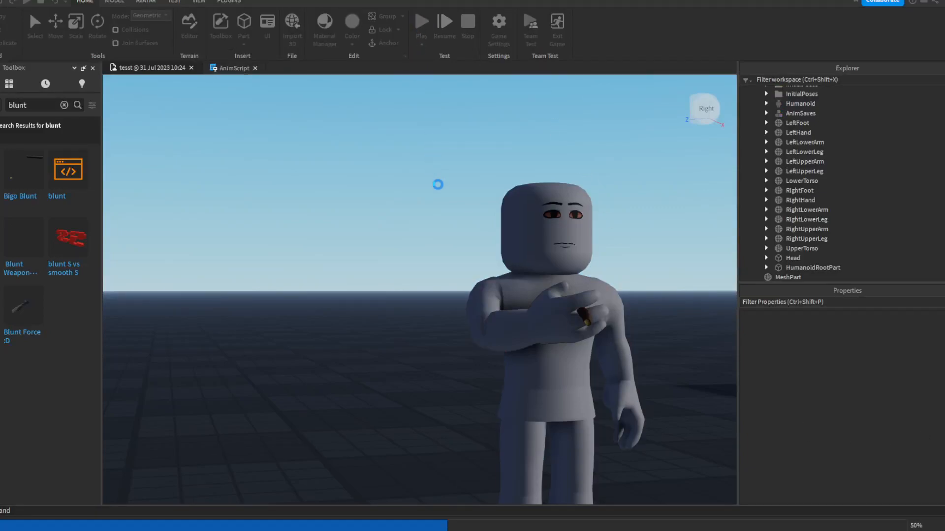
- Launch a play test of the rig holding the blunt from the Home tab
{"action": "left_click", "coordinate": [421, 22]}
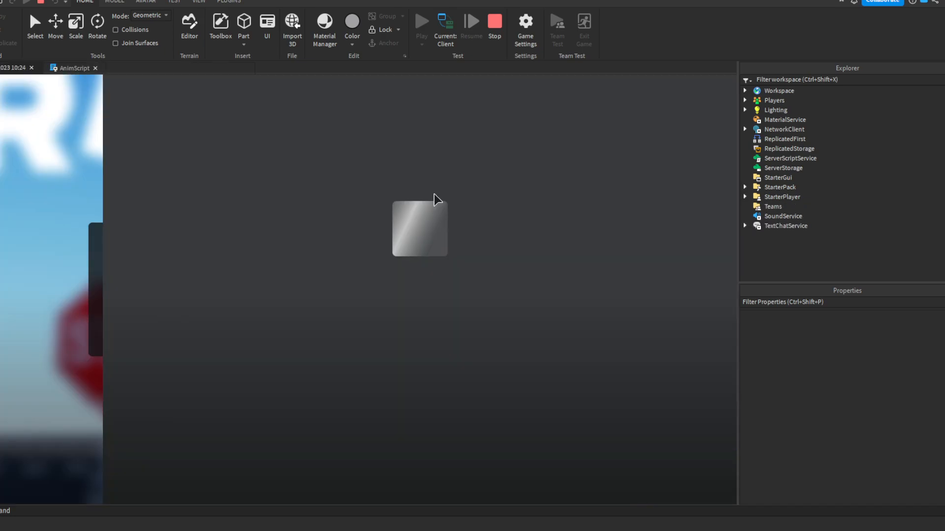